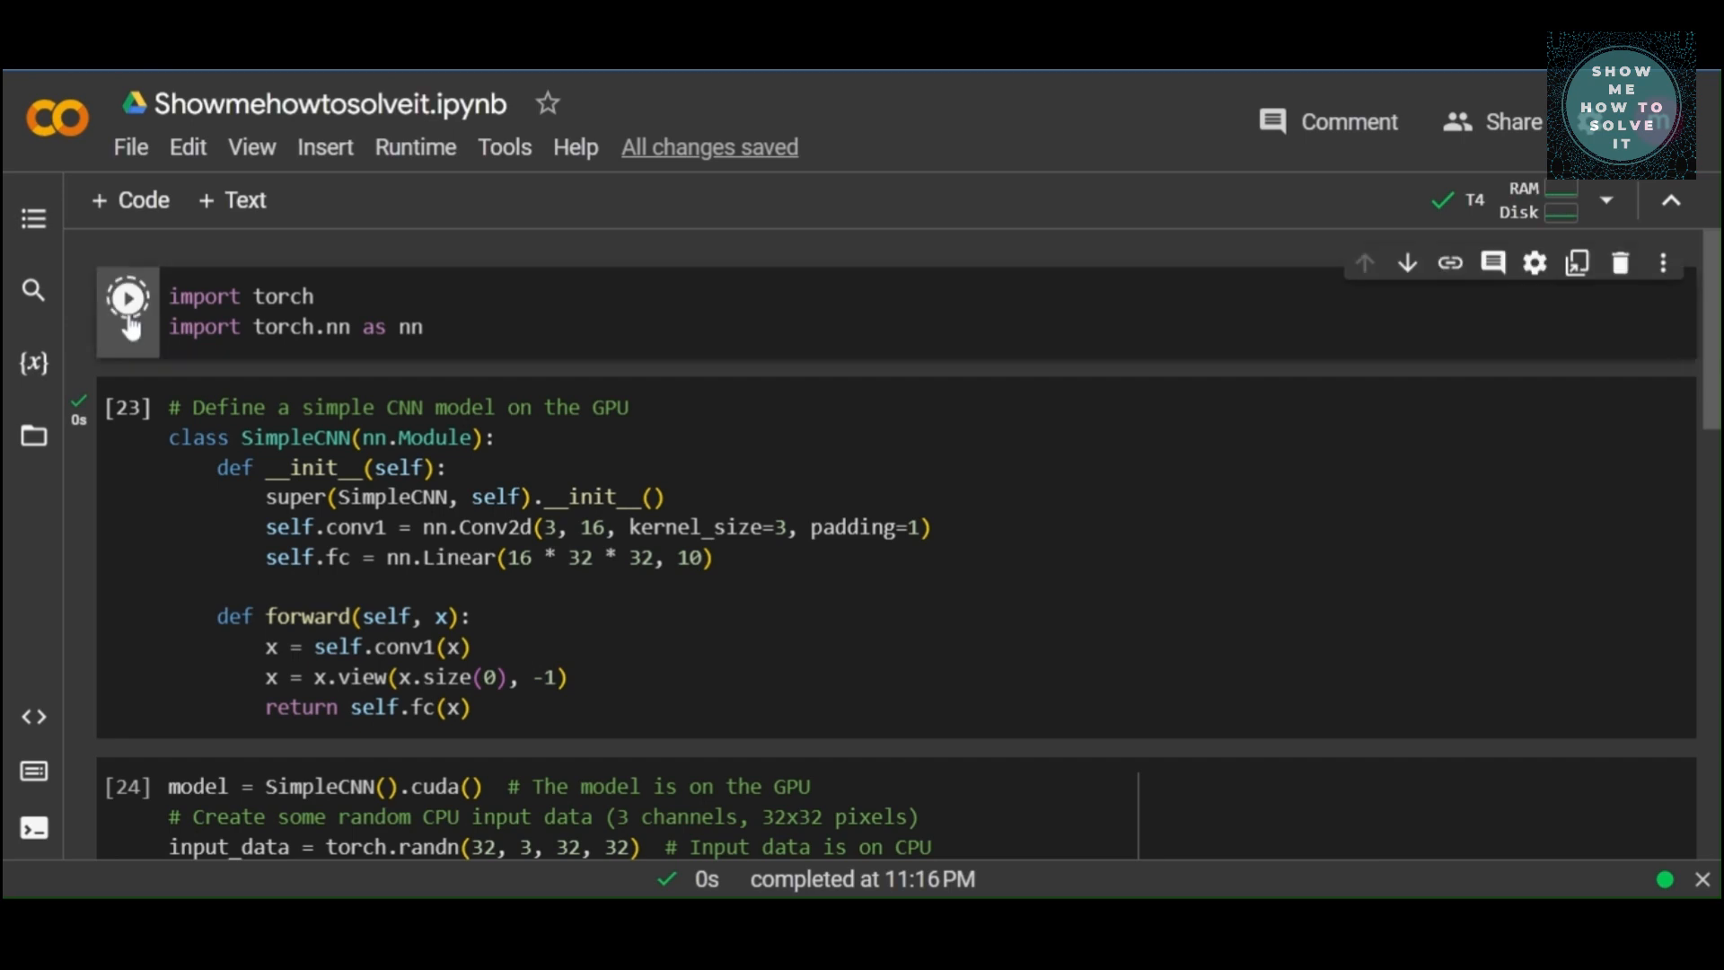
Step: Rerun the torch import cell and the SimpleCNN class definition cell
{"action": "left_click", "coordinate": [127, 298]}
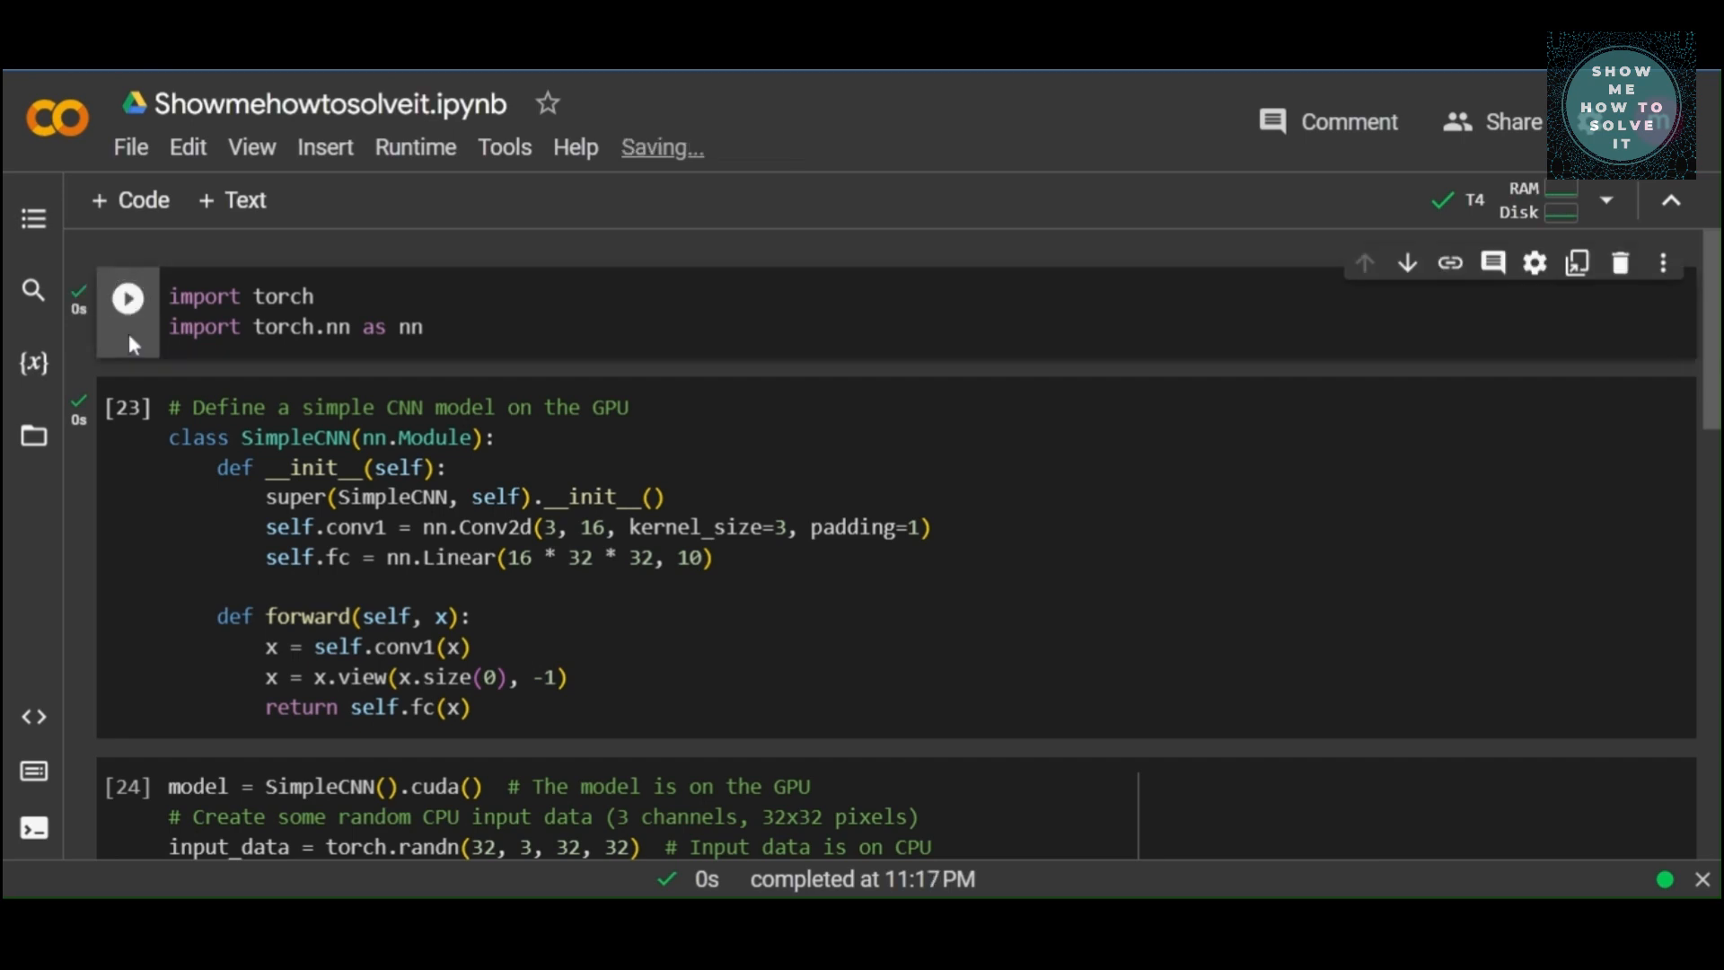
{"action": "mouse_move", "coordinate": [128, 387]}
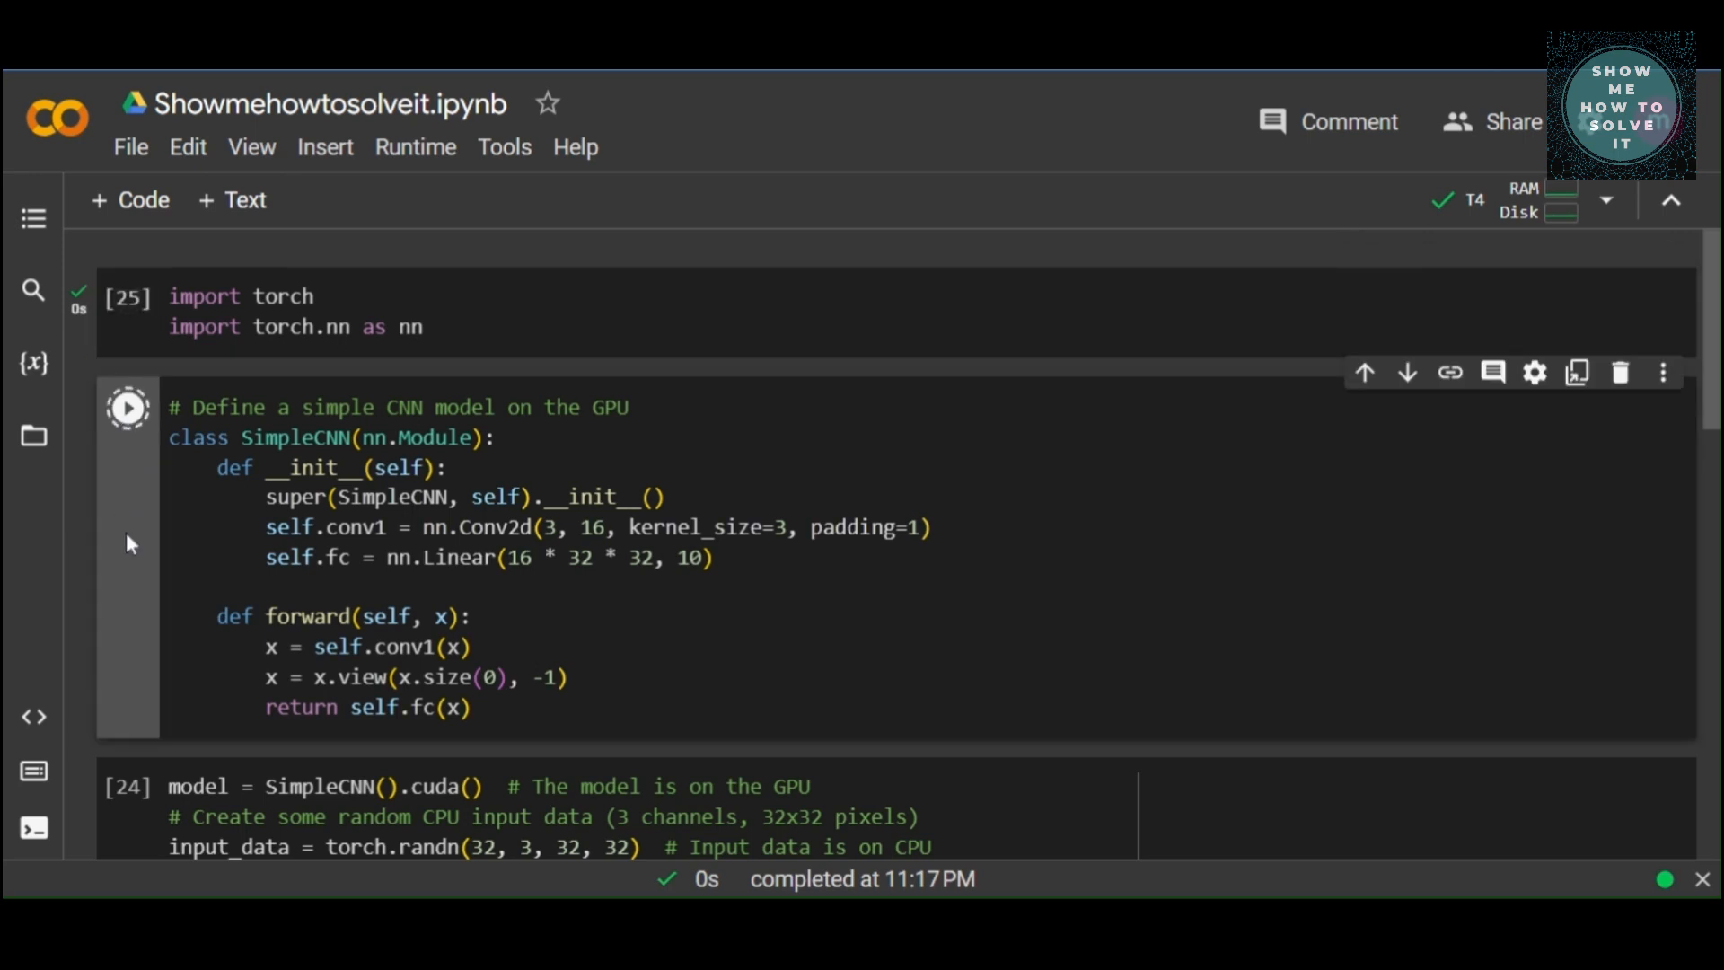
{"action": "left_click", "coordinate": [127, 407]}
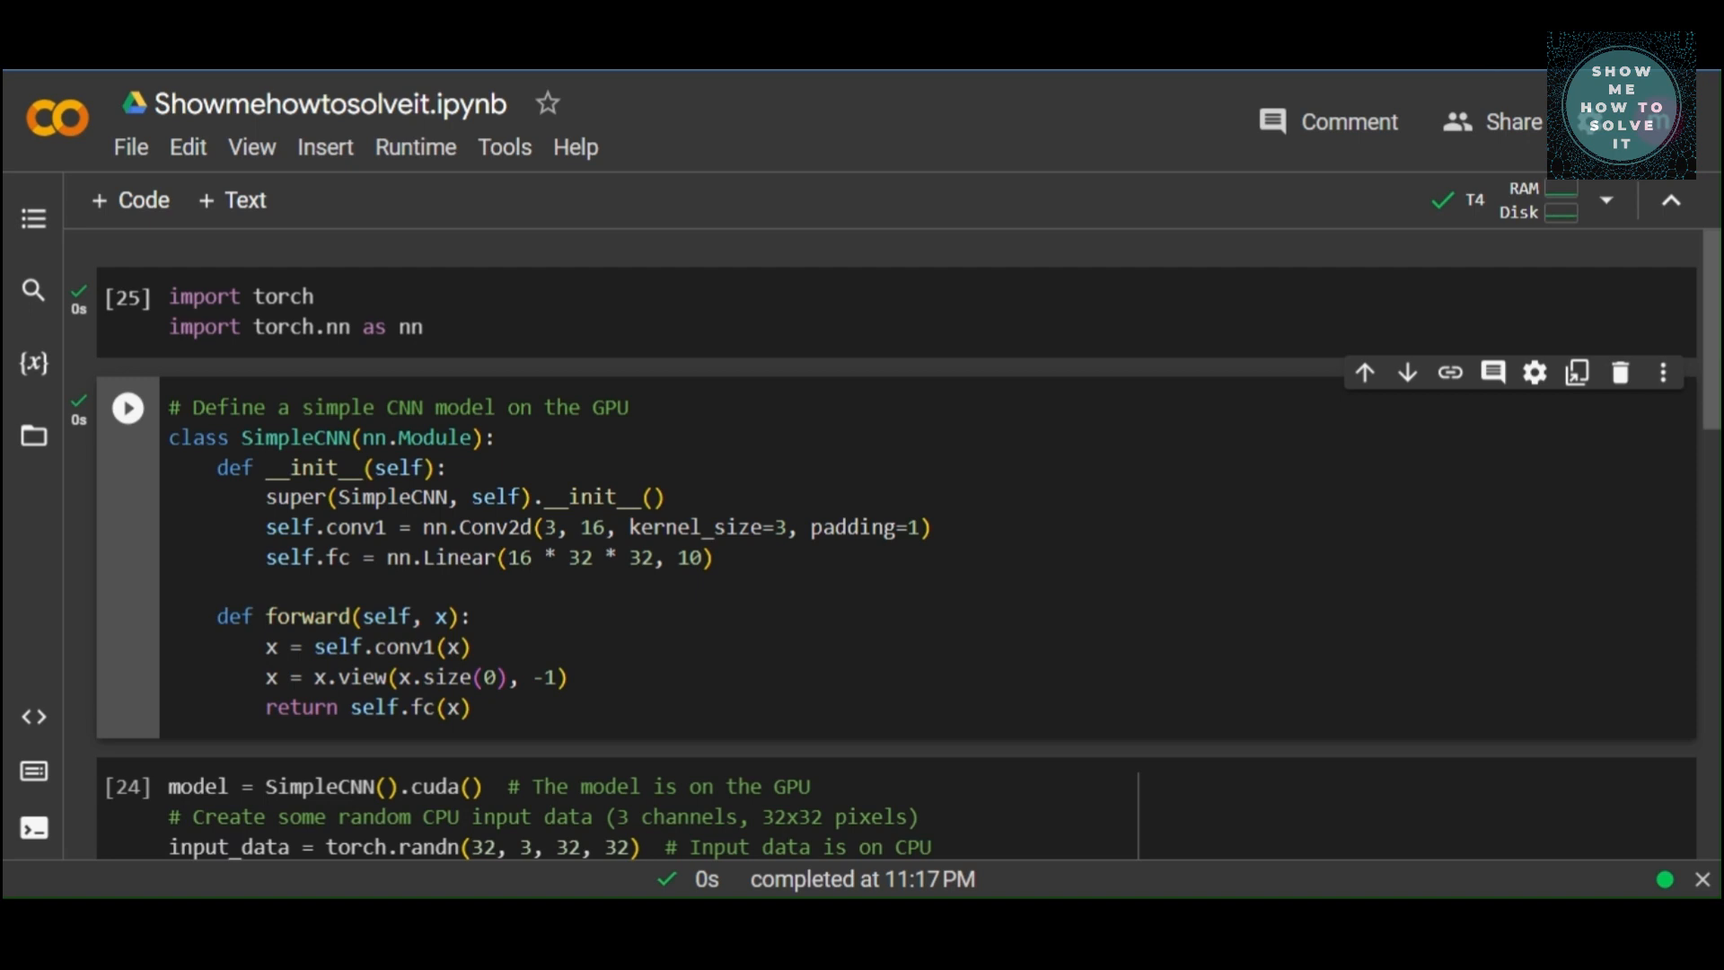
{"action": "mouse_move", "coordinate": [1710, 304]}
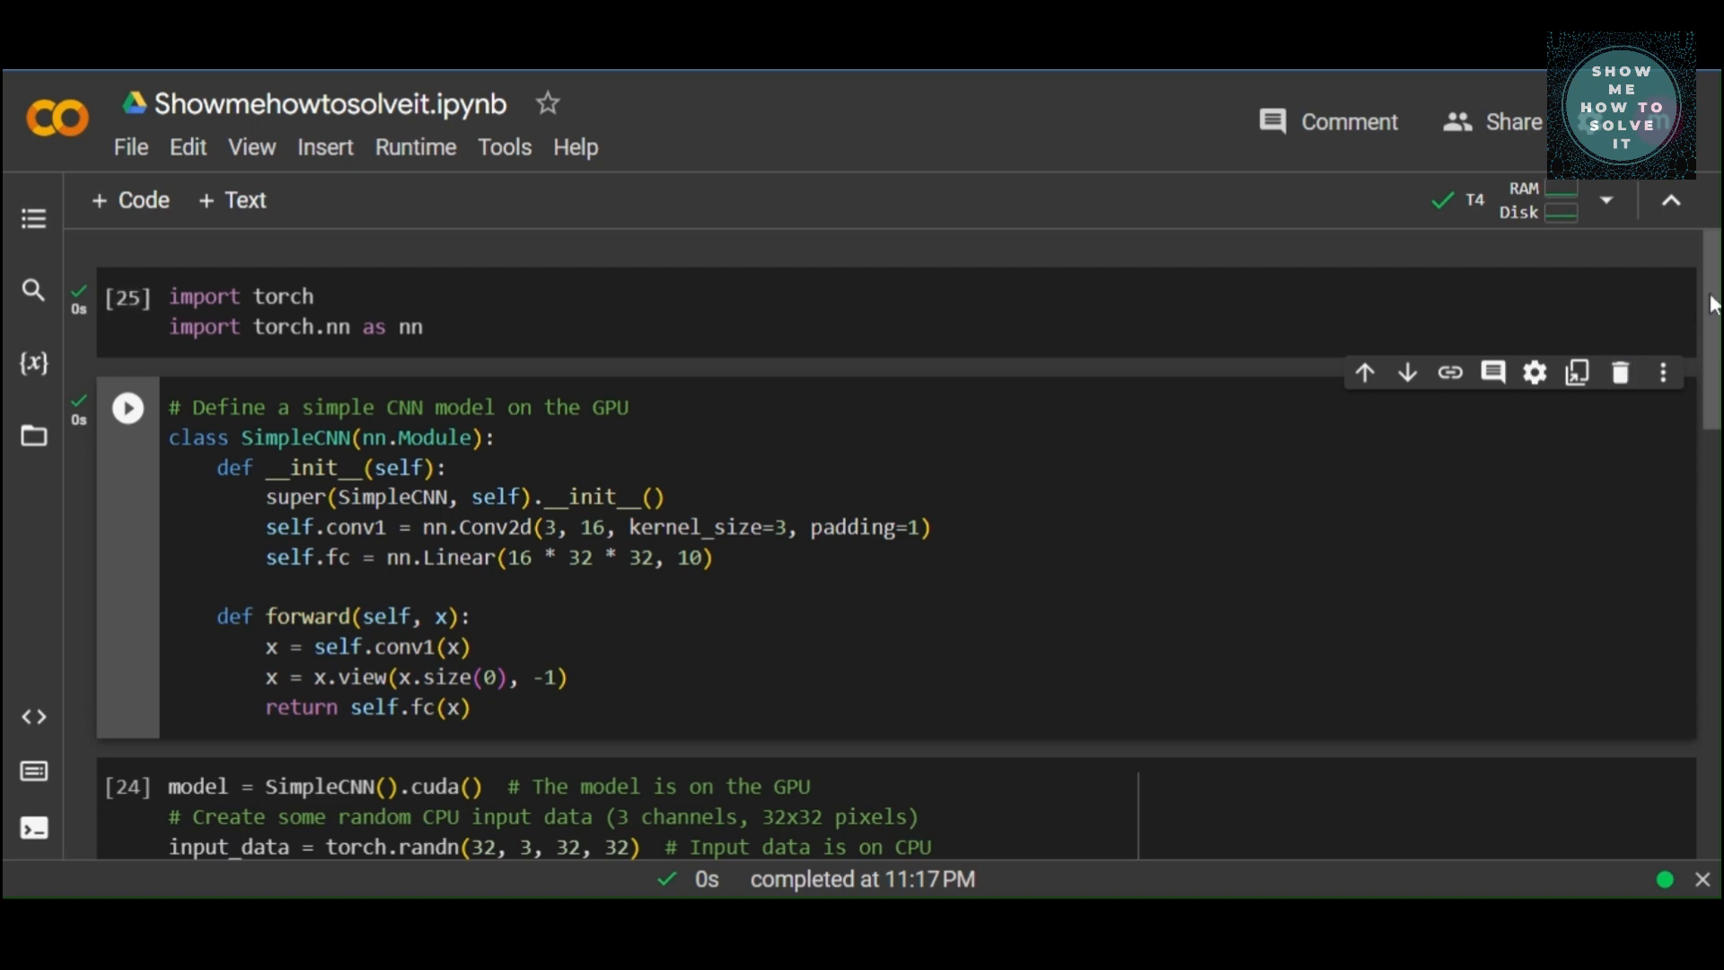
{"action": "scroll", "scroll_direction": "down", "scroll_amount": 3}
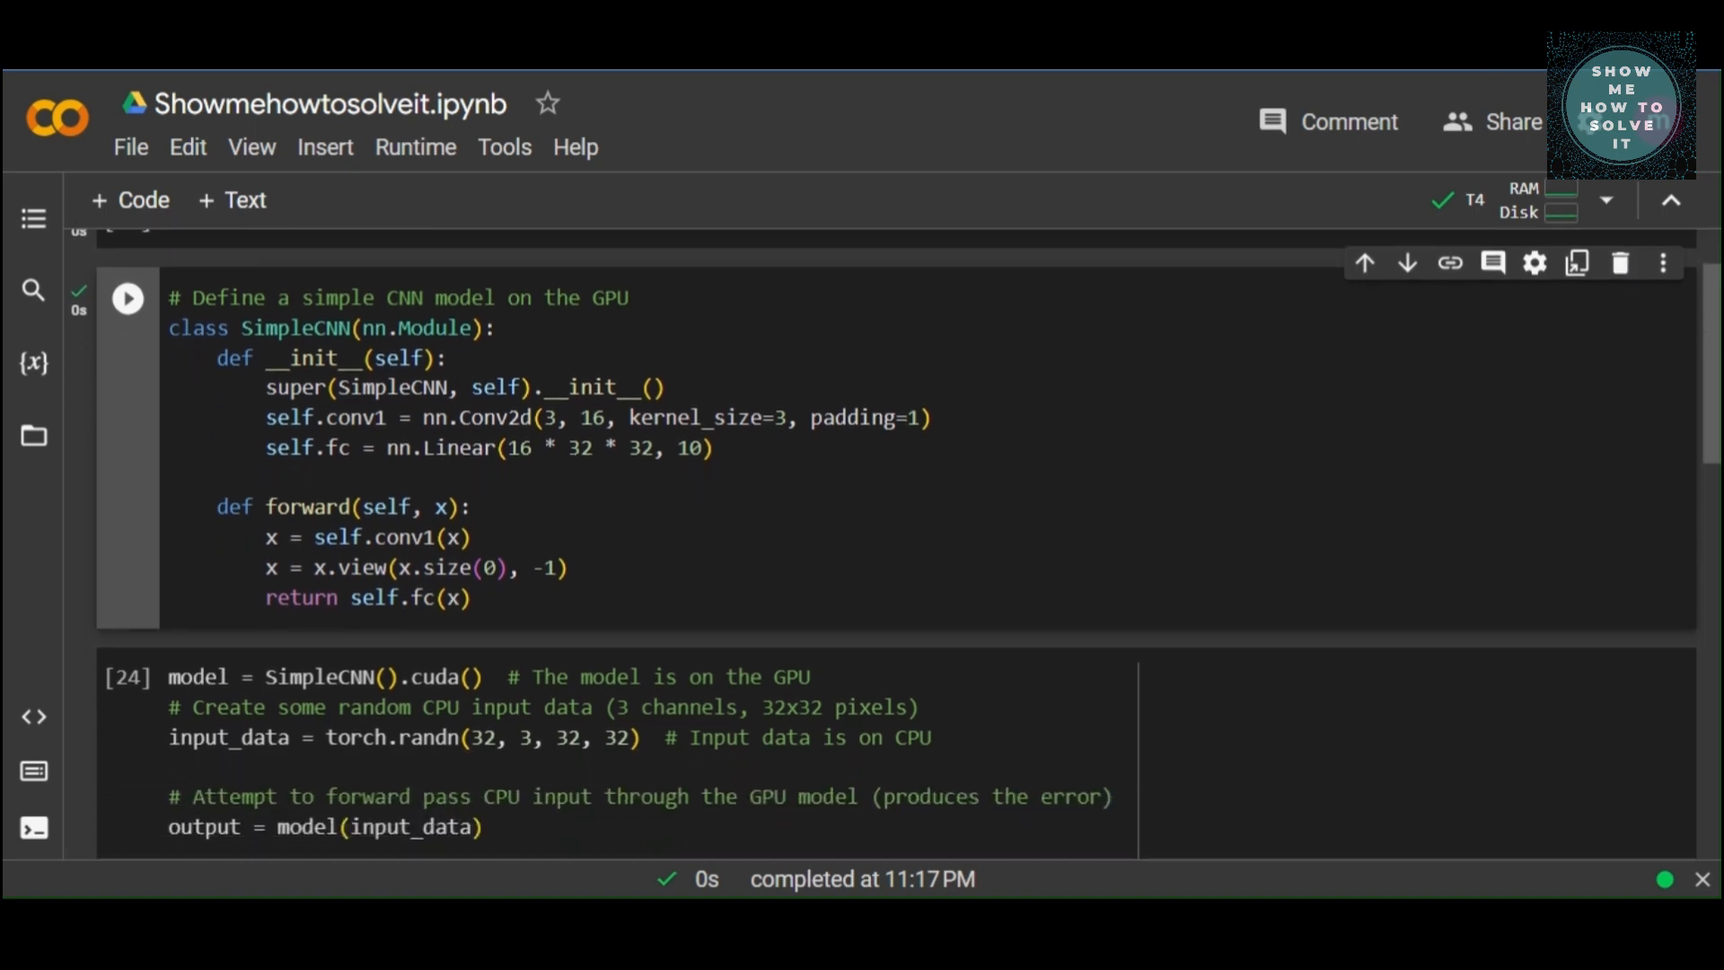
{"action": "scroll", "scroll_direction": "down", "scroll_amount": 3}
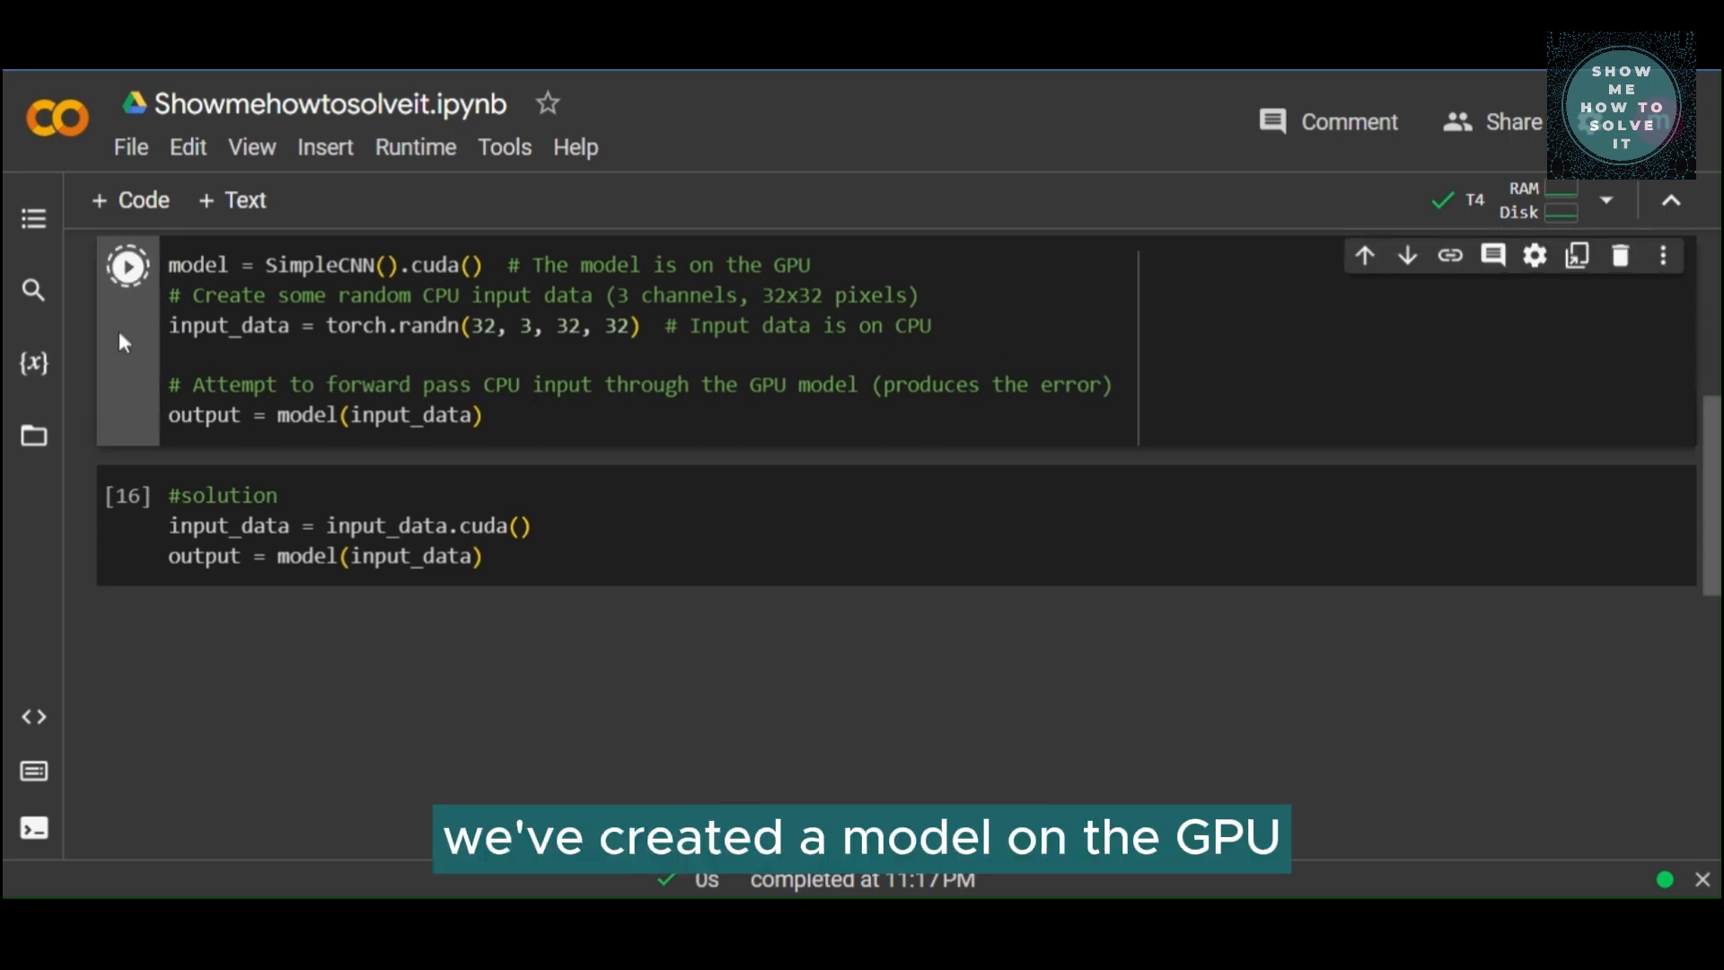
Step: Run the model on CPU input_data and read the input/weight type mismatch RuntimeError
{"action": "left_click", "coordinate": [126, 266]}
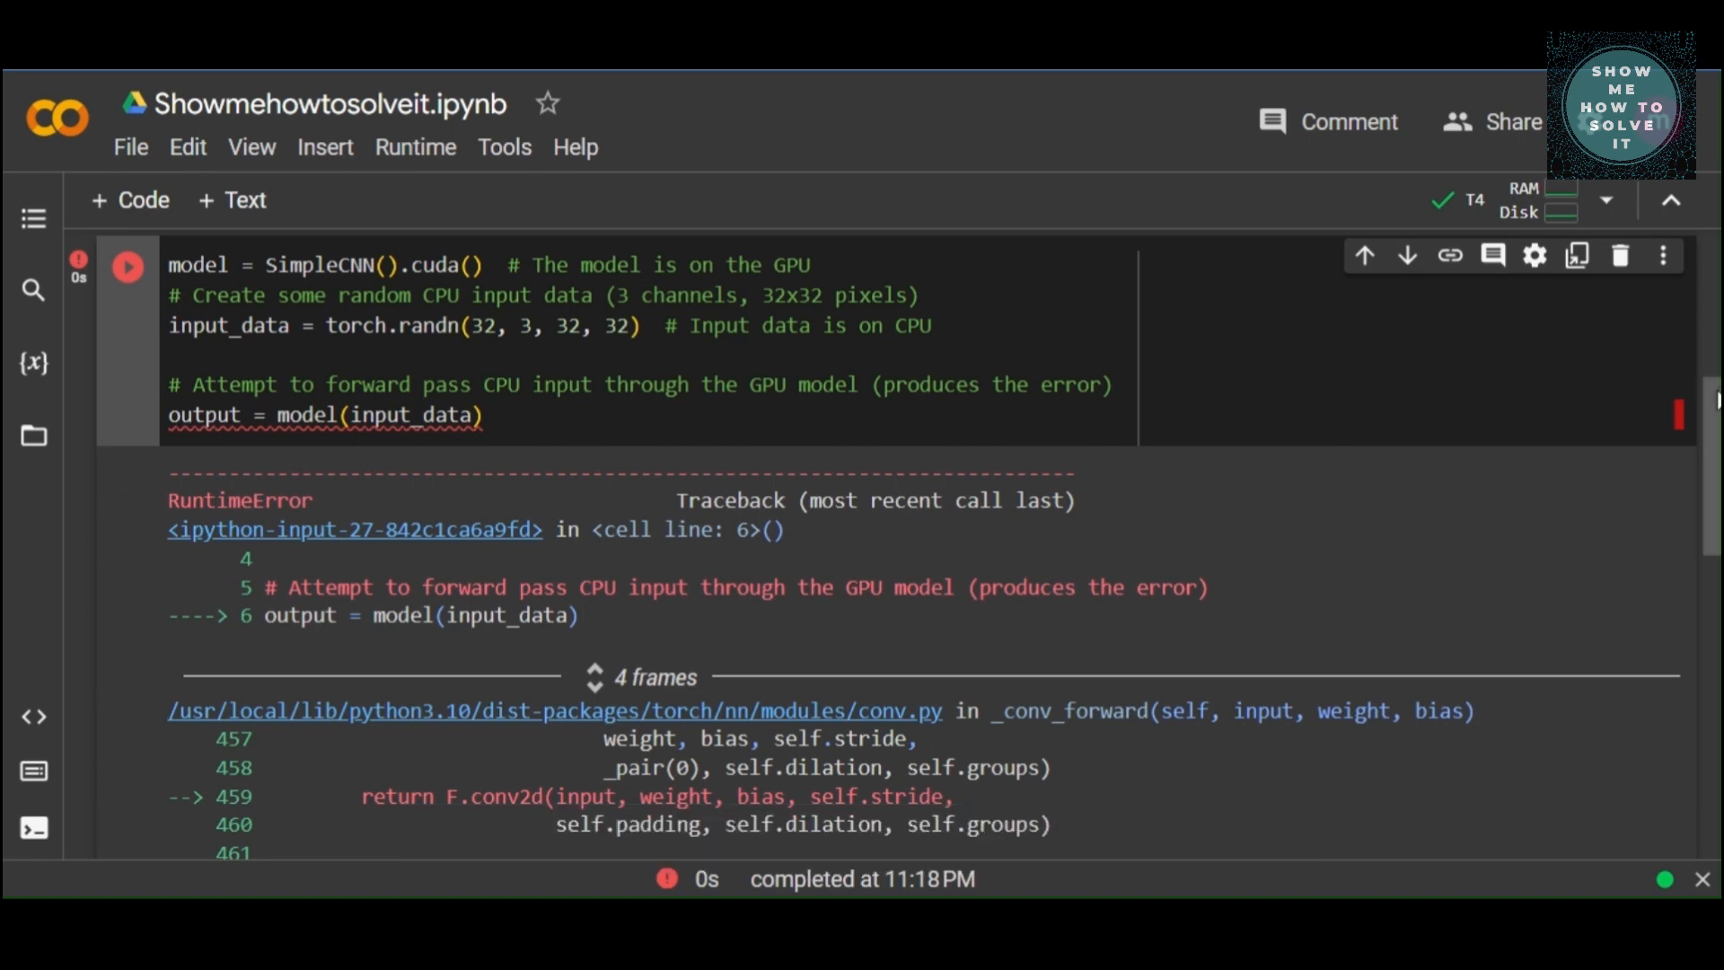
{"action": "scroll", "scroll_direction": "down", "scroll_amount": 3}
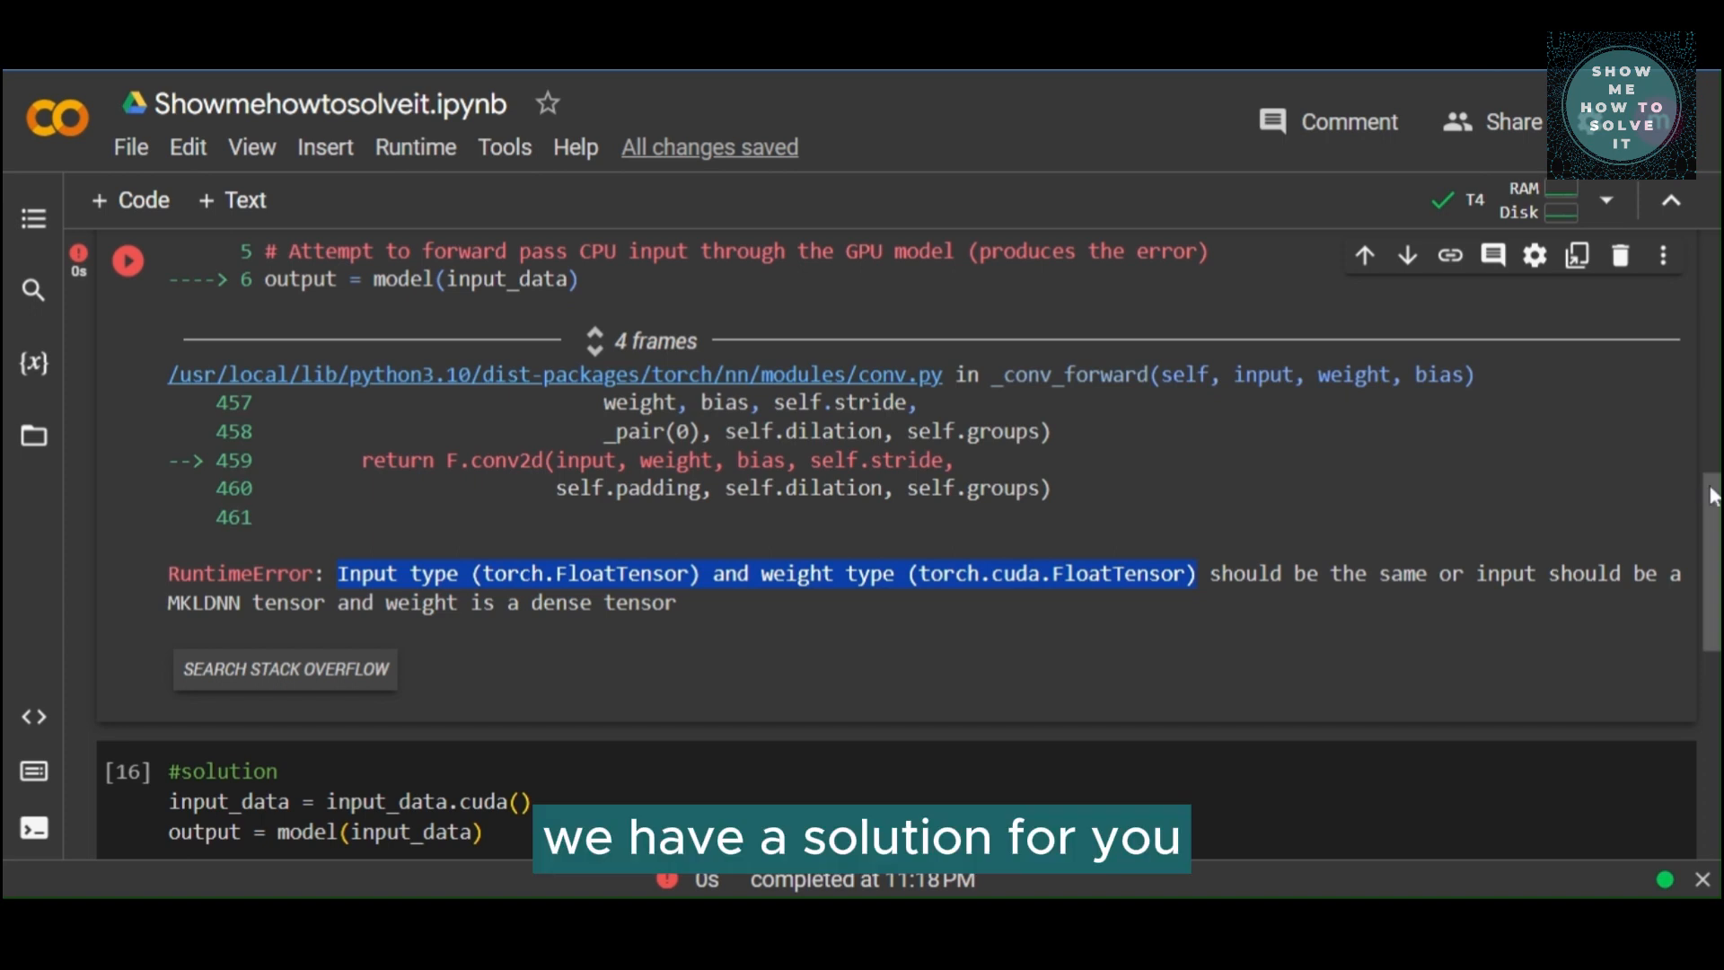
Step: Execute the #solution cell that moves input_data to the GPU
{"action": "scroll", "scroll_direction": "down", "scroll_amount": 3}
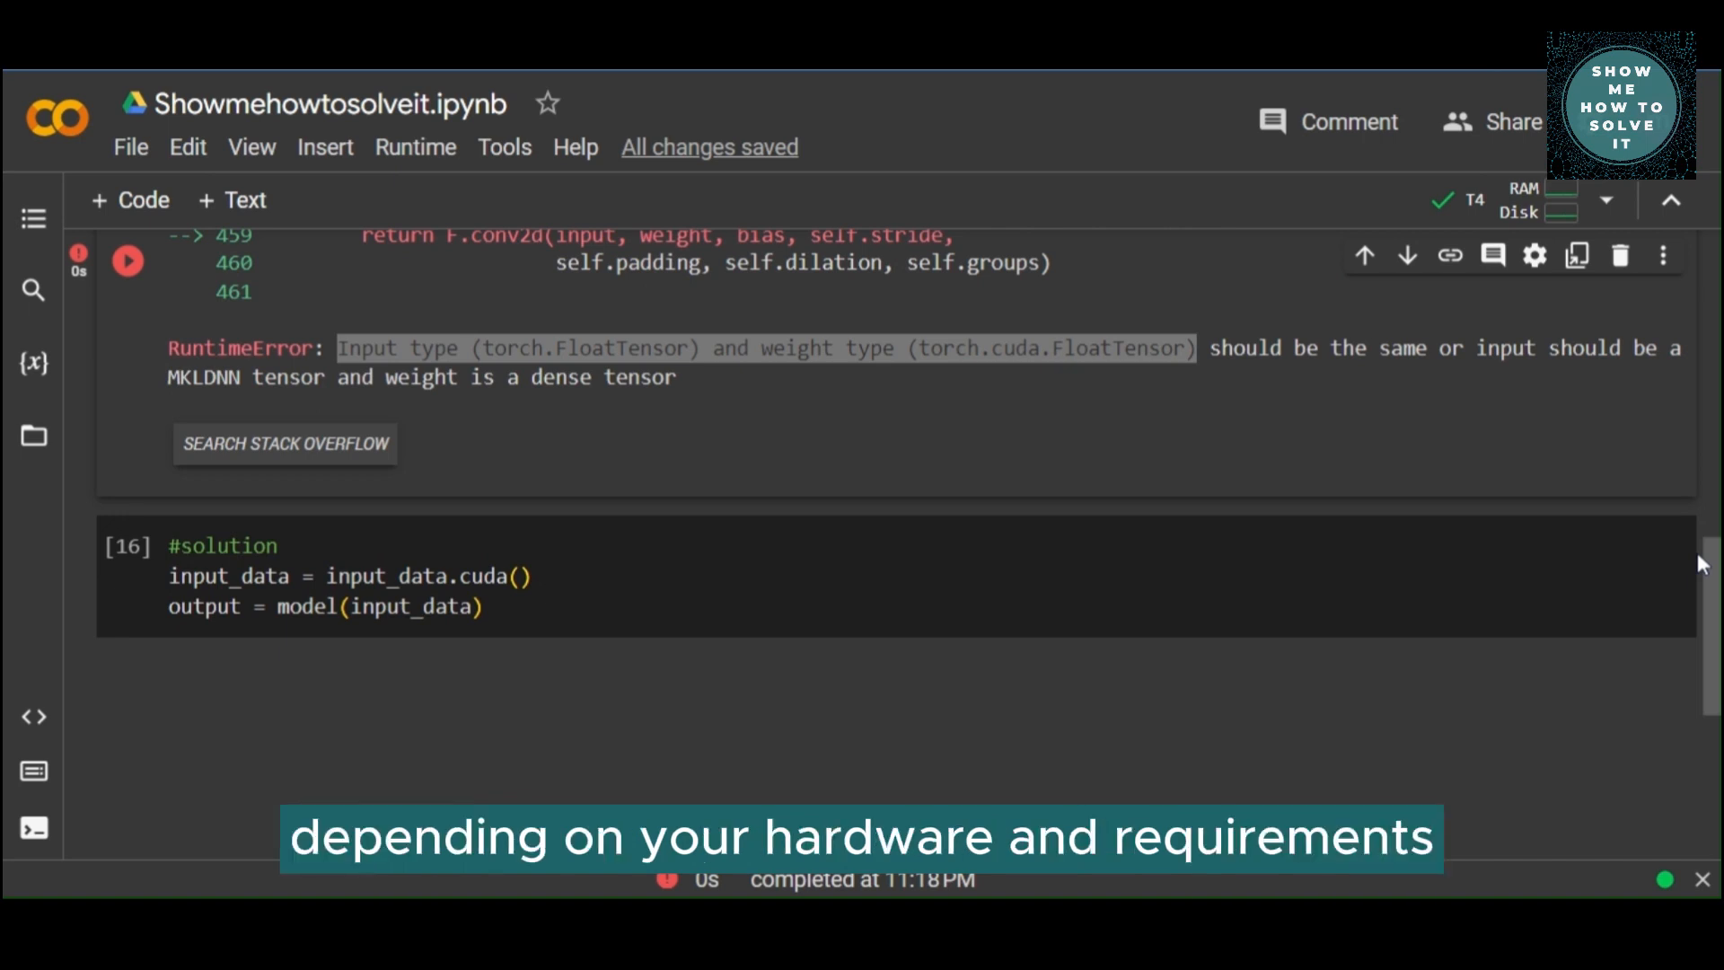
{"action": "scroll", "scroll_direction": "down", "scroll_amount": 3}
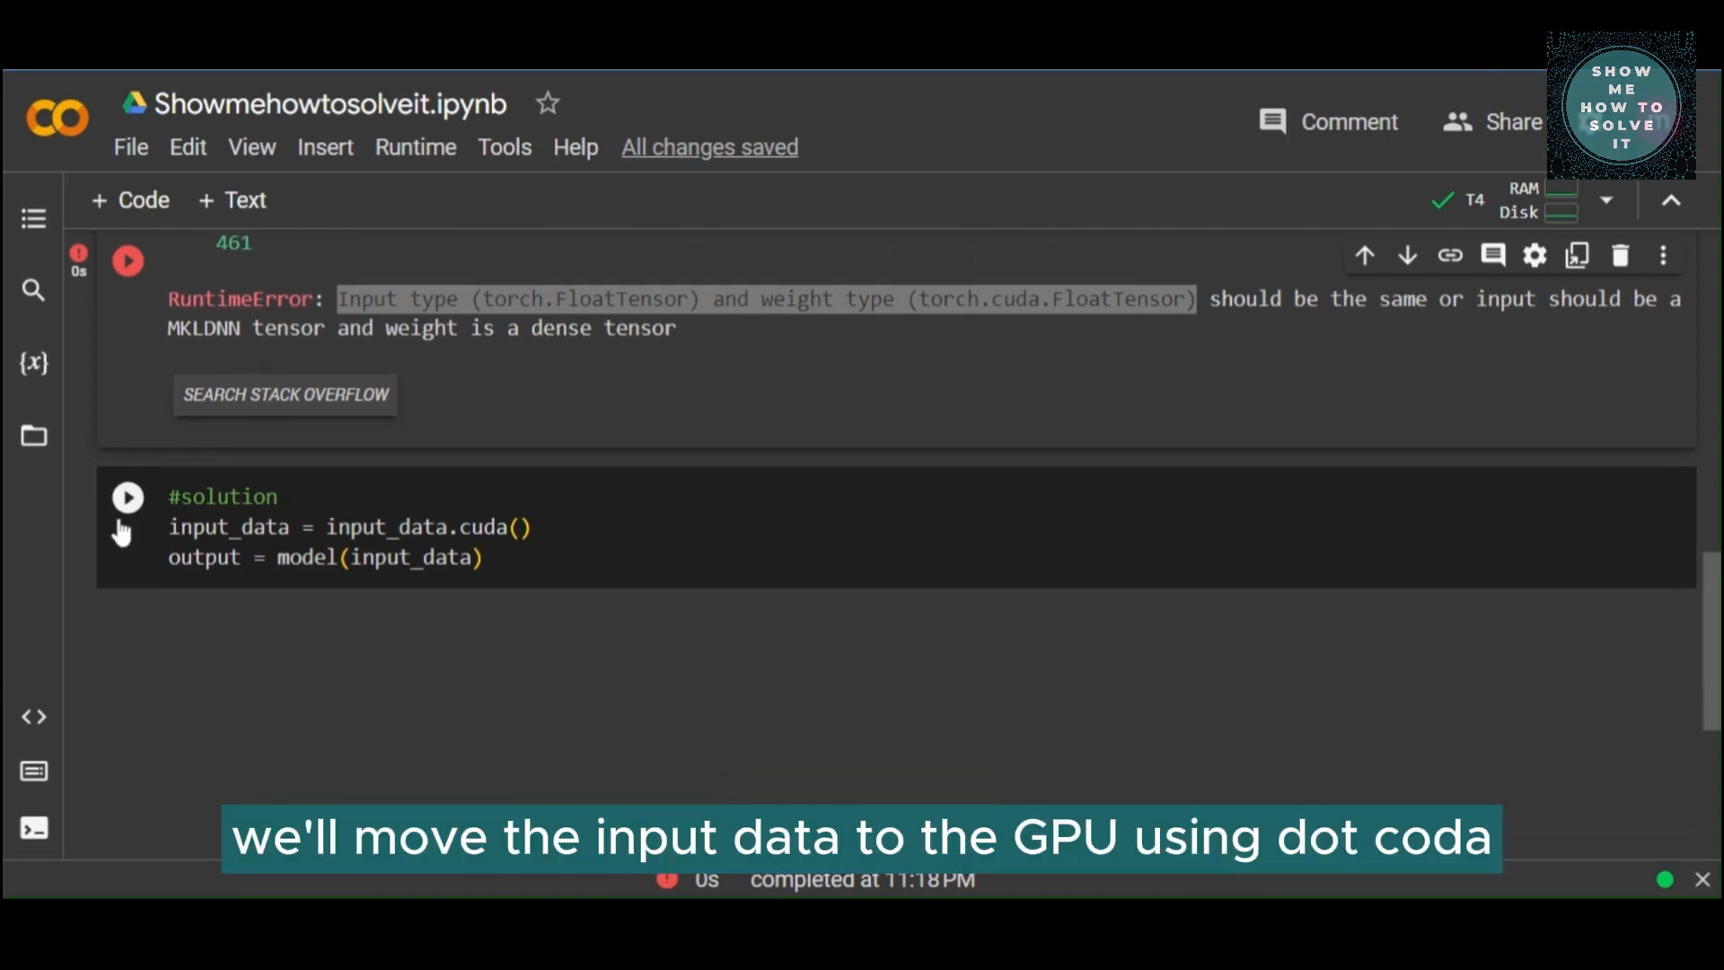
{"action": "left_click", "coordinate": [125, 495]}
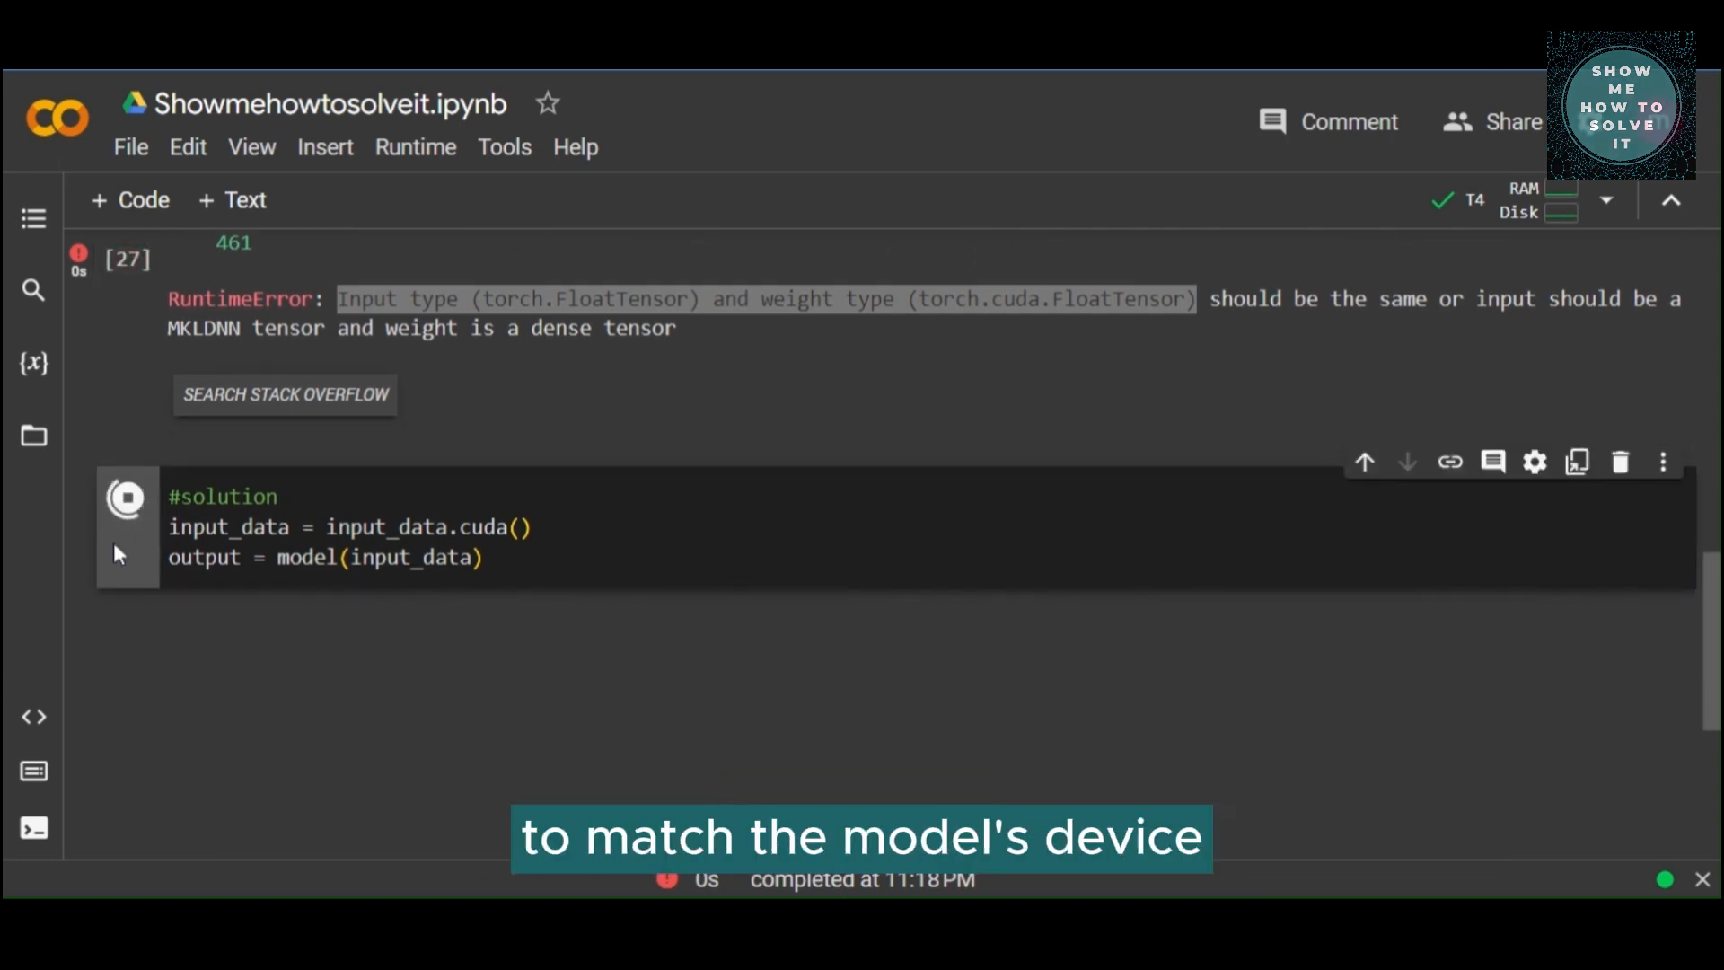